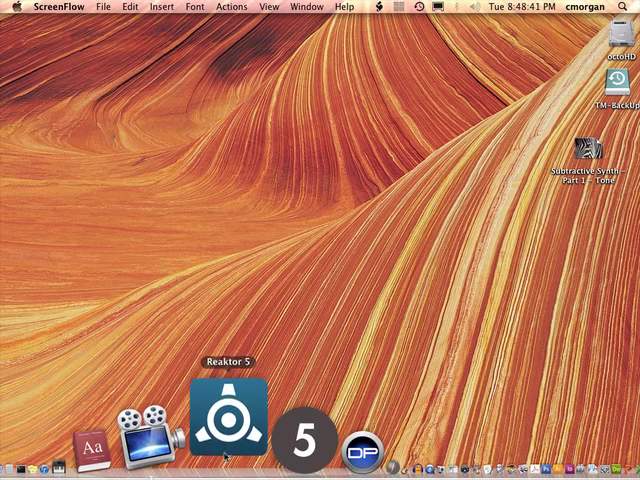
Step: Launch Reaktor 5 from the Dock so an empty untitled ensemble and library browser appear
click(224, 420)
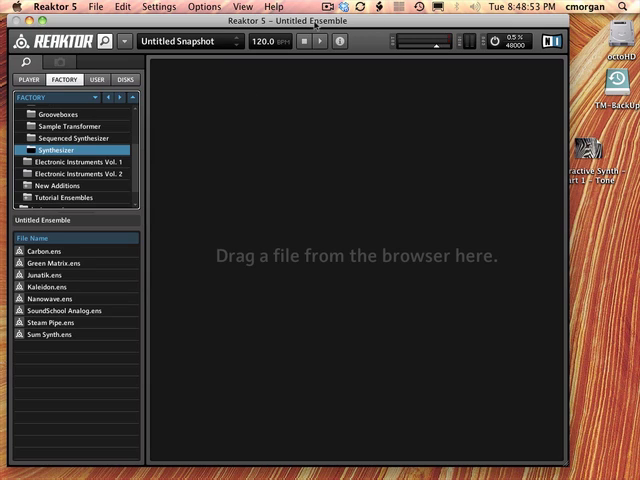
Step: Create New.ens via File > New Ensemble and enter its structure showing the Instrument module
click(96, 6)
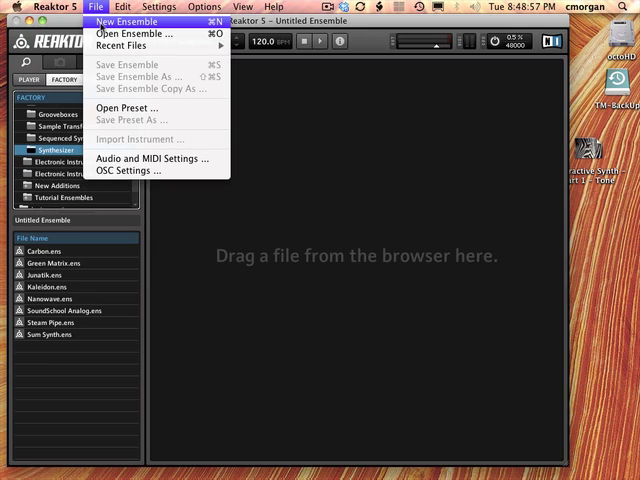
click(128, 20)
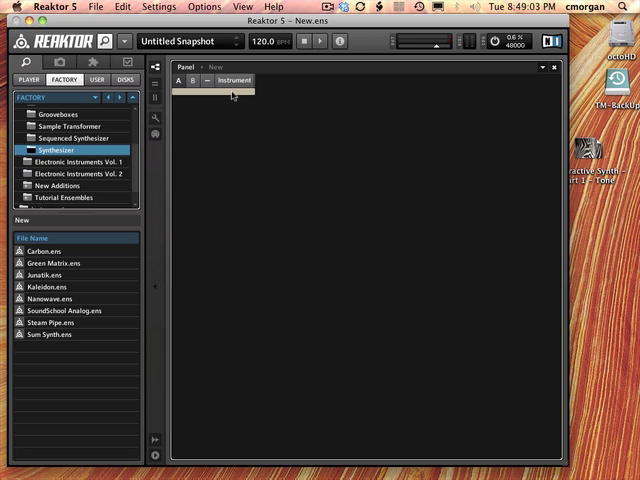
double_click(232, 80)
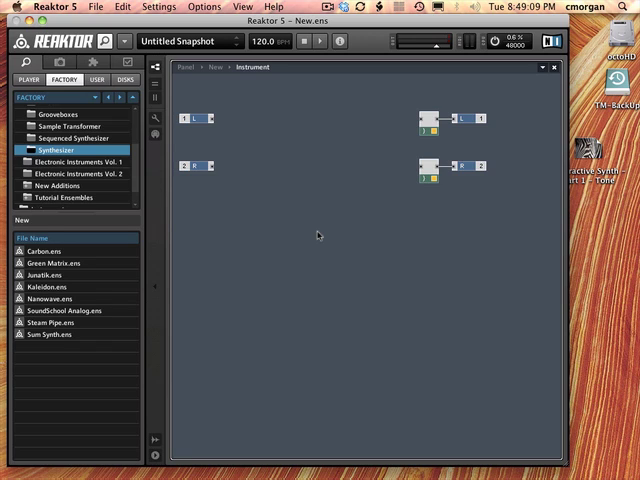
mouse_move(318, 276)
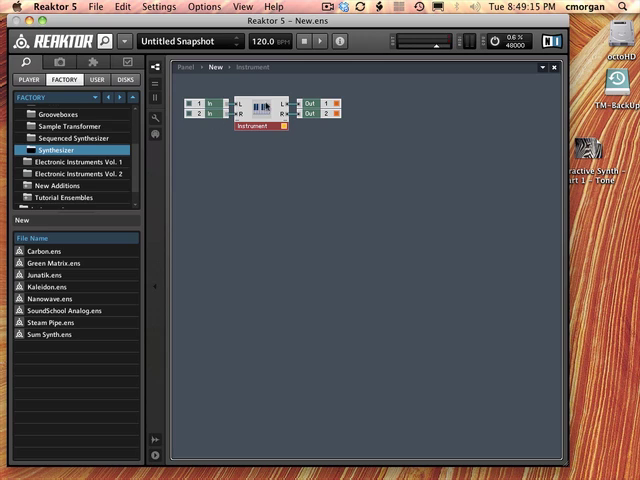
mouse_move(288, 184)
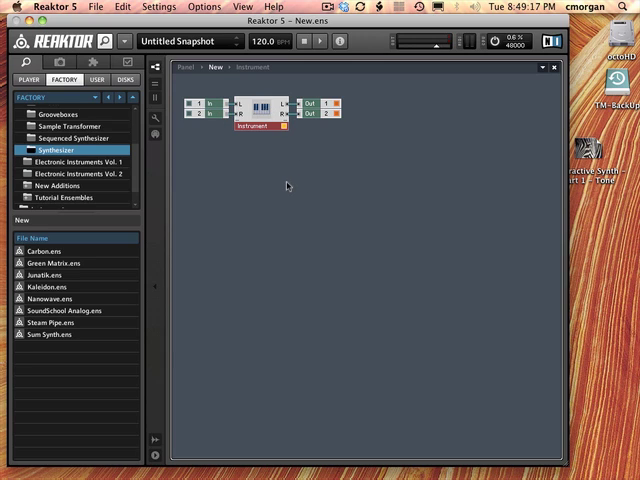
Step: Bring up the Instrument module's context options to reach its inner structure
right_click(288, 186)
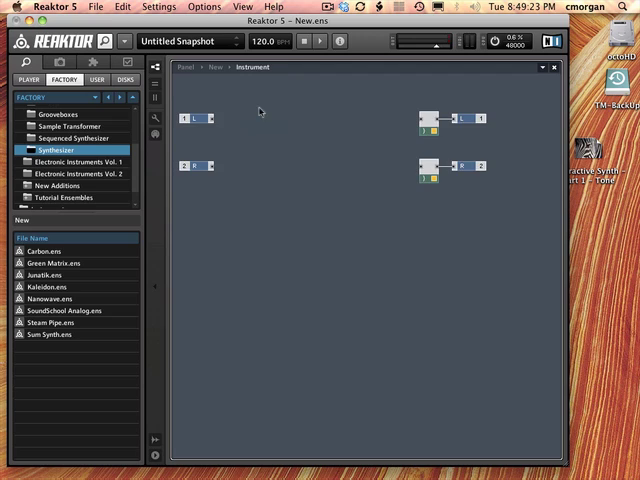
mouse_move(548, 384)
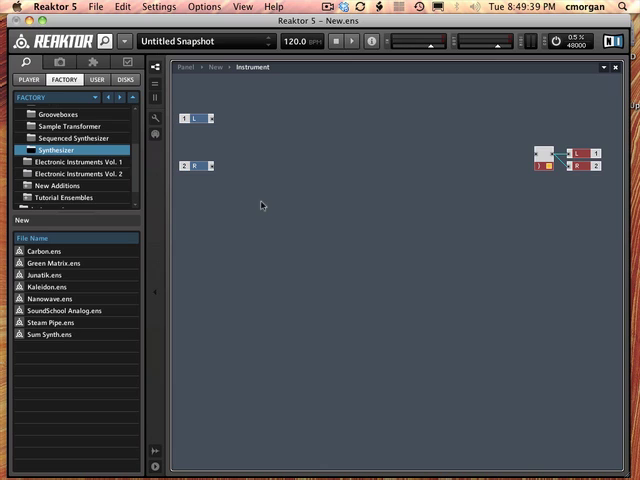
mouse_move(396, 212)
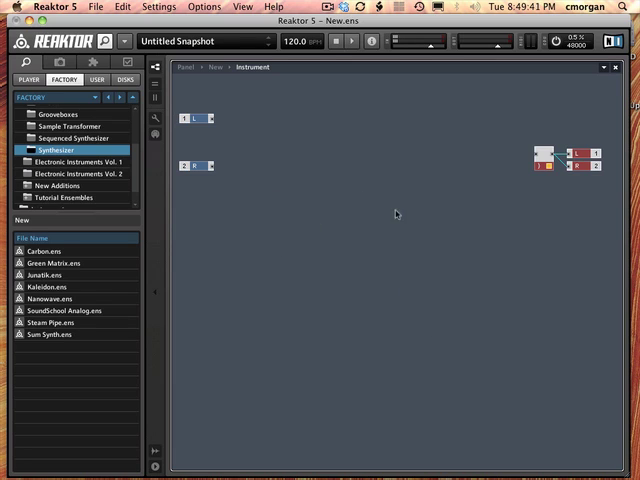
Step: Insert a Saw FM oscillator and a MIDI Gate input into the Instrument structure
right_click(396, 214)
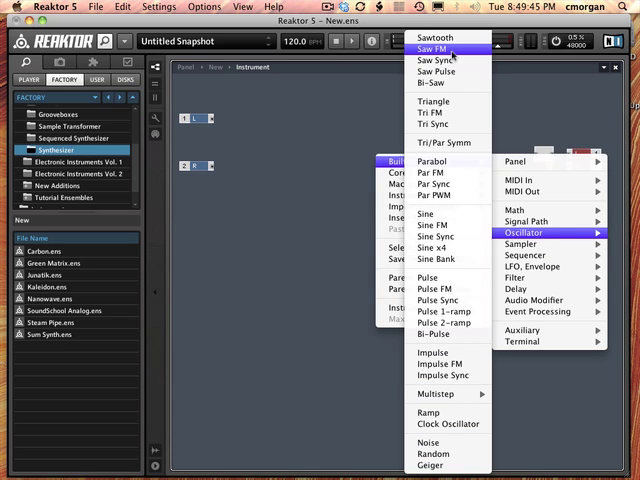
click(436, 48)
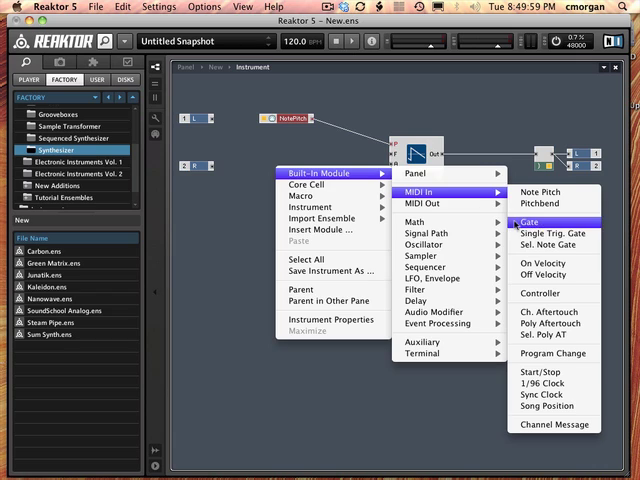
click(524, 216)
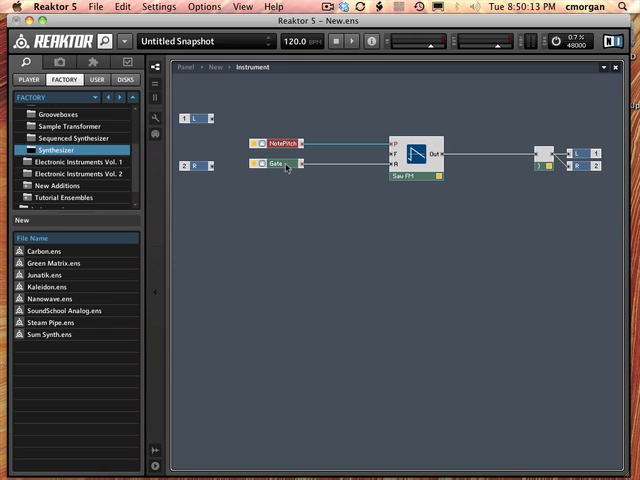
mouse_move(288, 168)
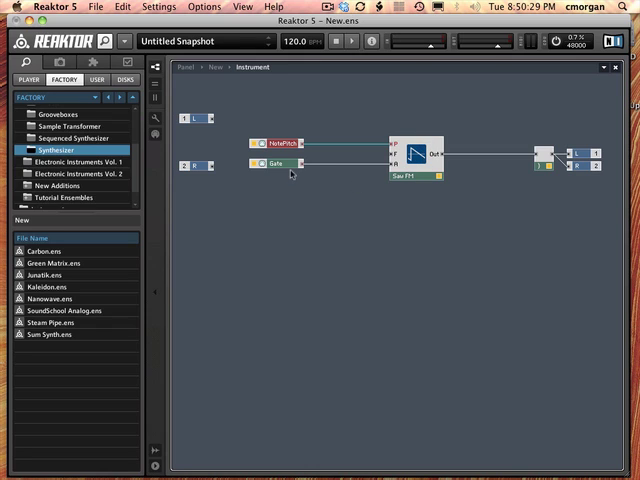
mouse_move(368, 156)
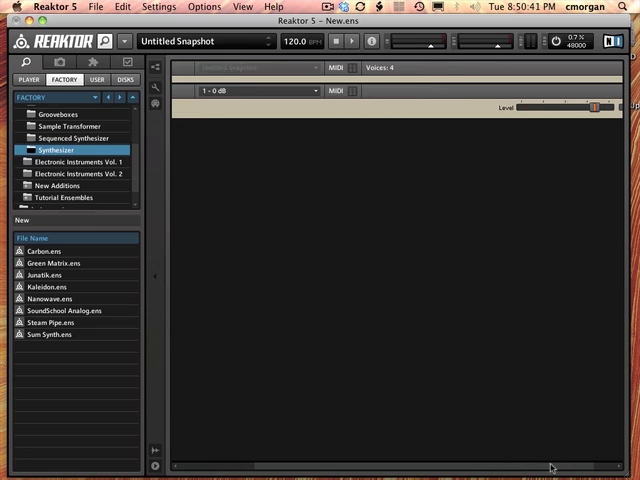
Step: Lower the Master Level slider on the panel and fine-tune its position
drag(598, 108, 544, 108)
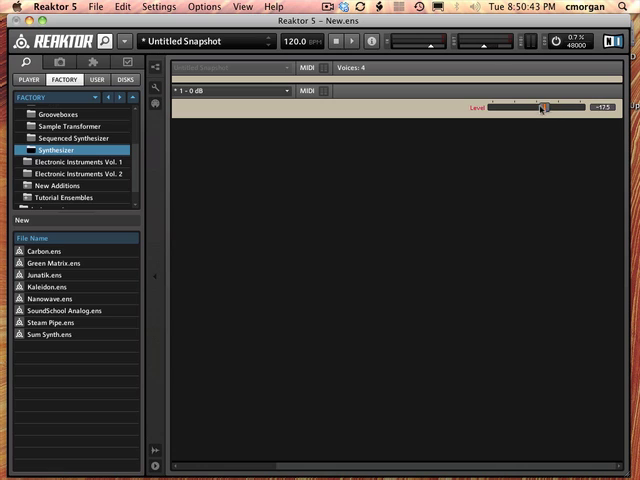
drag(544, 108, 524, 108)
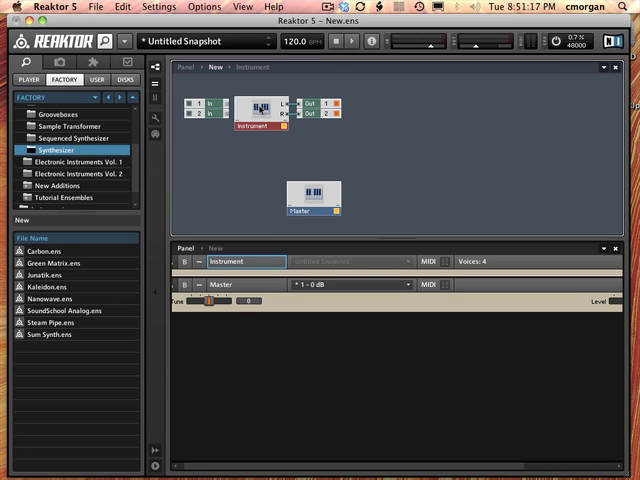
Step: Enter the Instrument structure and review its connection and voice/tuning property pages
double_click(250, 112)
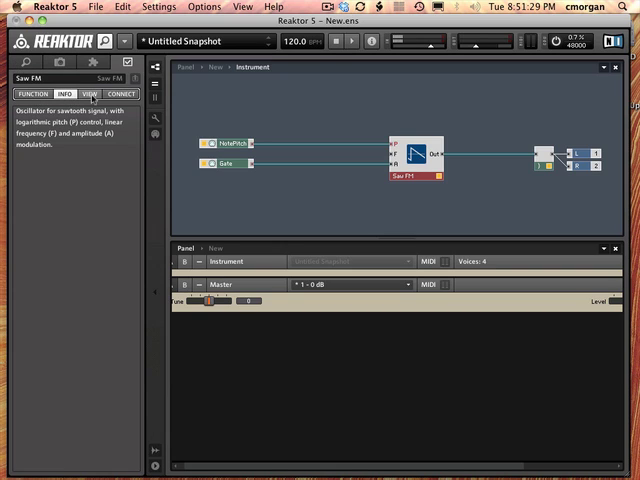
click(120, 94)
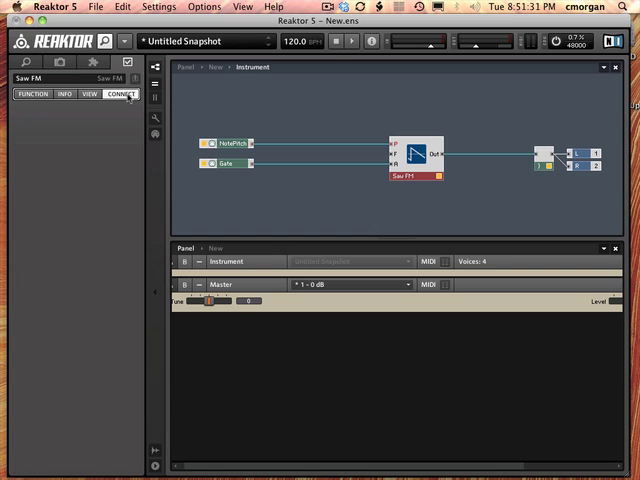
click(32, 94)
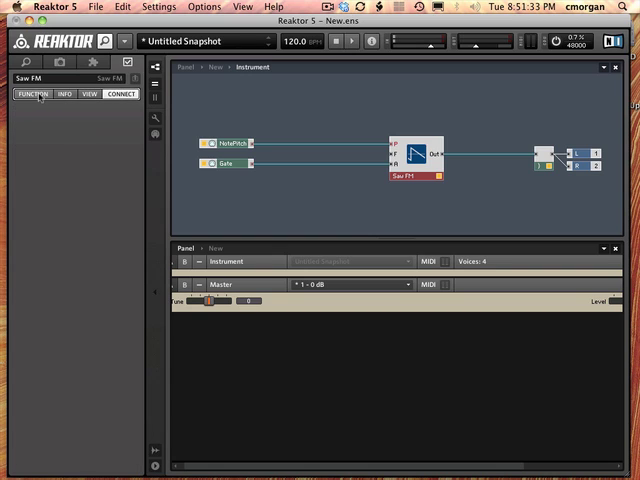
click(32, 94)
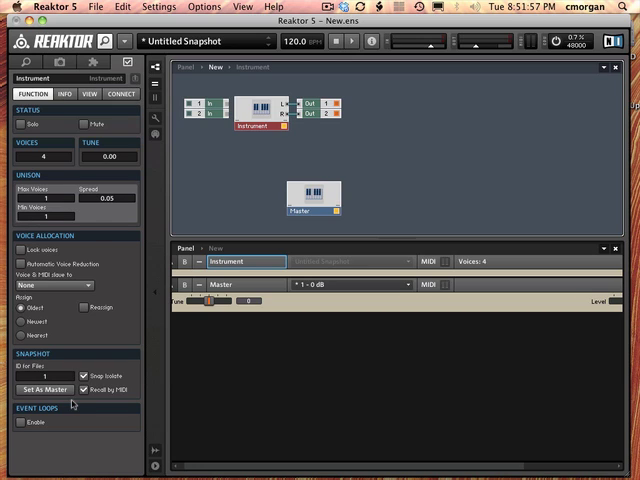
mouse_move(86, 192)
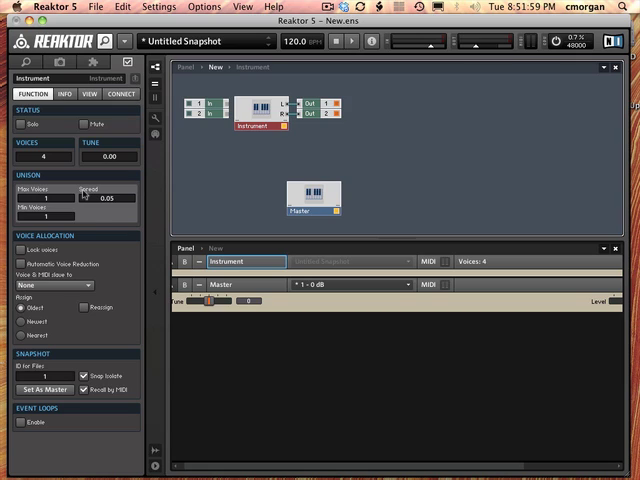
mouse_move(88, 224)
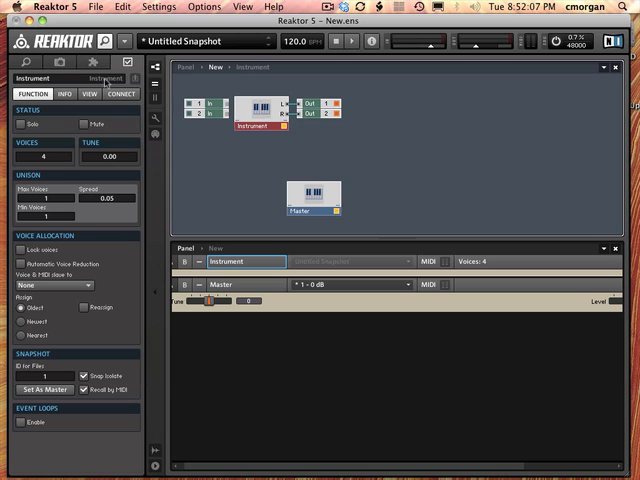
Step: Browse the remaining Instrument property pages, ending on its view settings
click(120, 92)
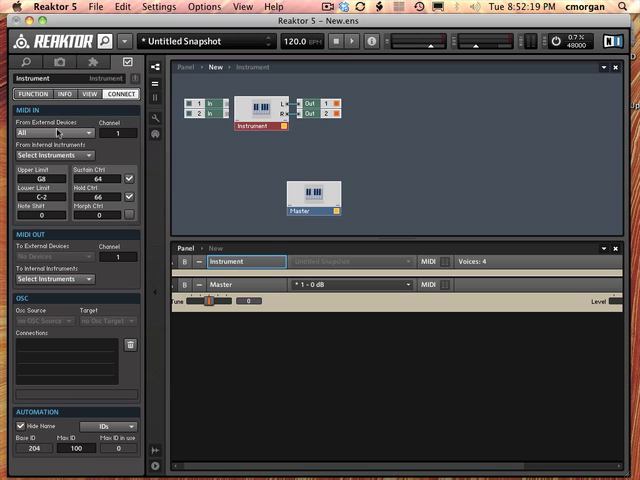
click(64, 92)
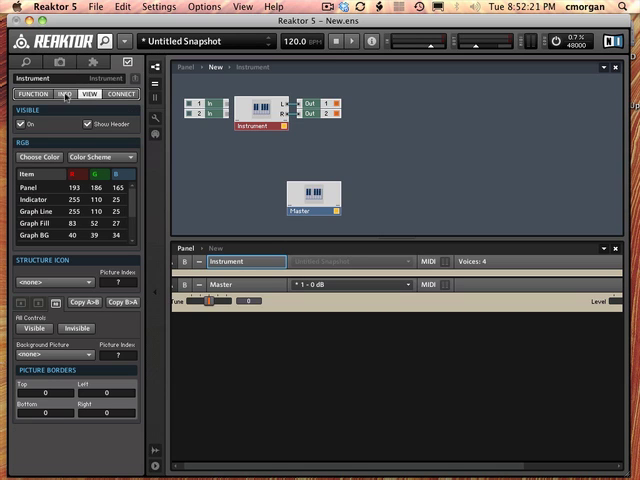
click(34, 94)
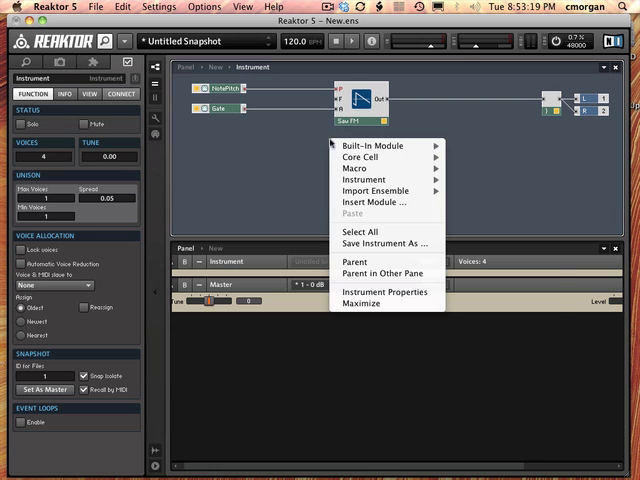
mouse_move(370, 144)
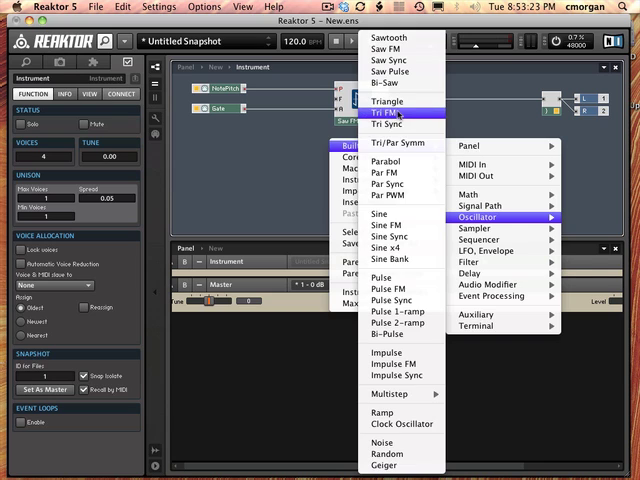
Step: Insert Tri FM, Pulse FM and Noise oscillator modules into the instrument structure
click(386, 112)
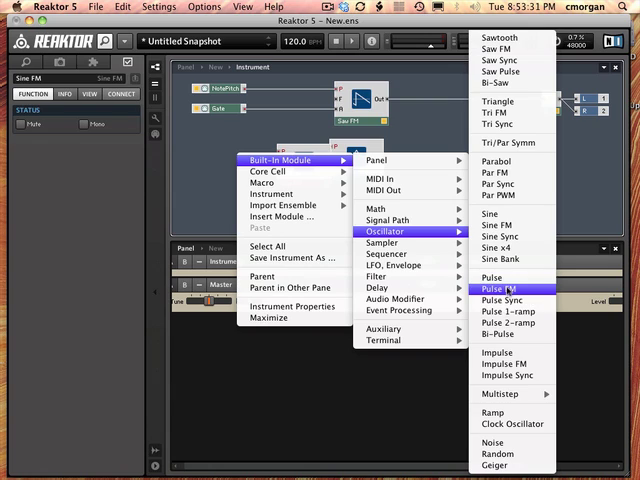
mouse_move(504, 364)
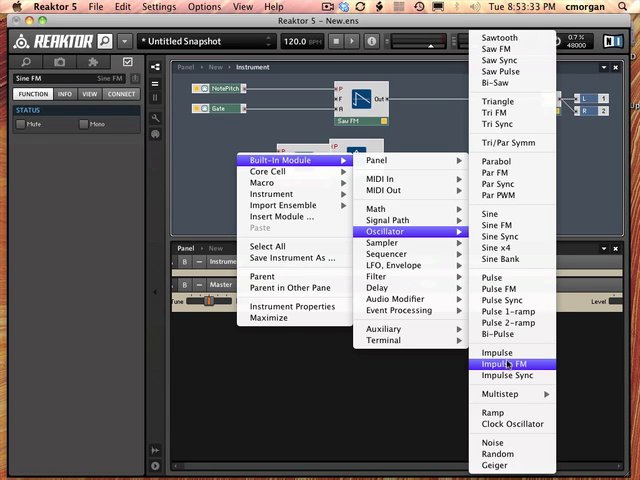
click(500, 364)
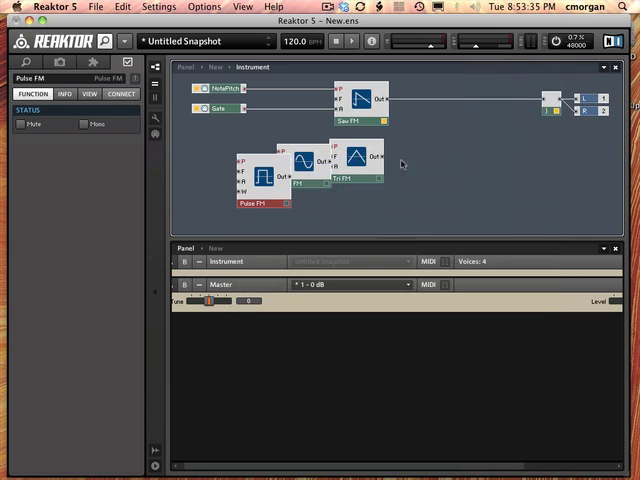
right_click(400, 164)
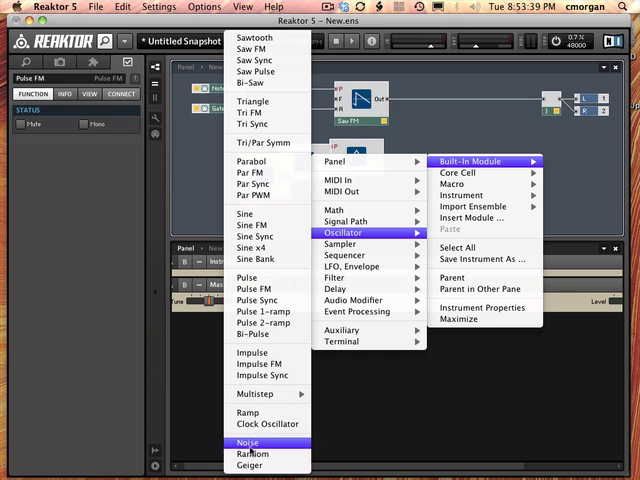
click(248, 442)
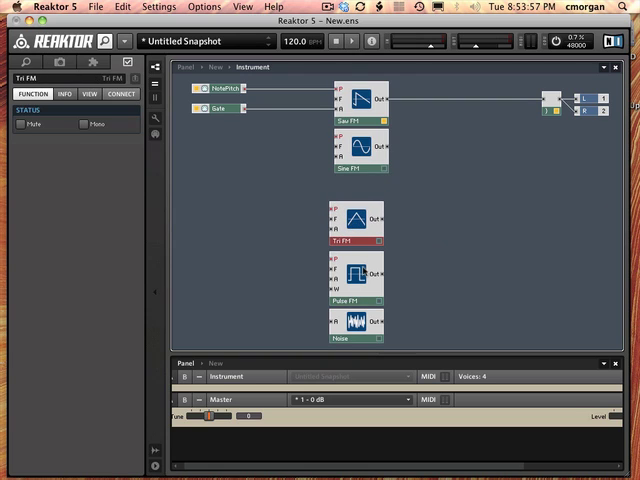
Step: Position the new oscillators in a column and select the Noise module for wiring
click(354, 284)
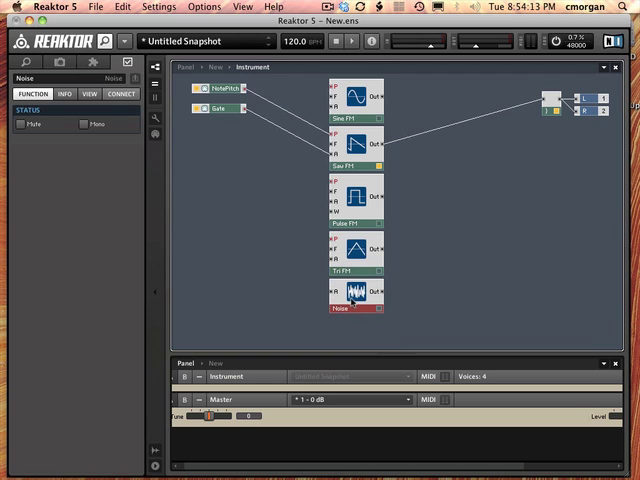
click(350, 210)
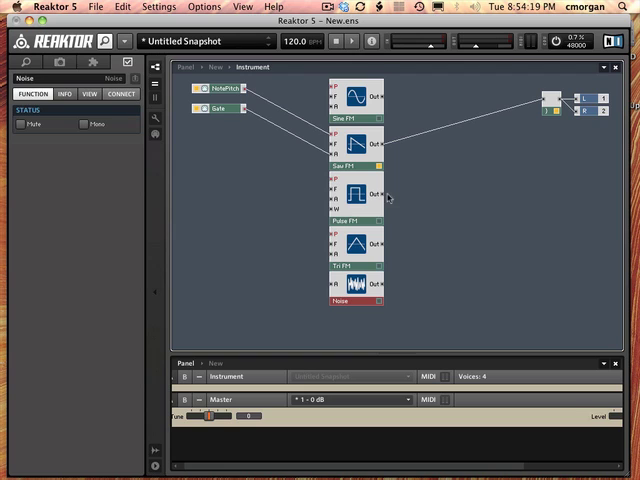
mouse_move(390, 194)
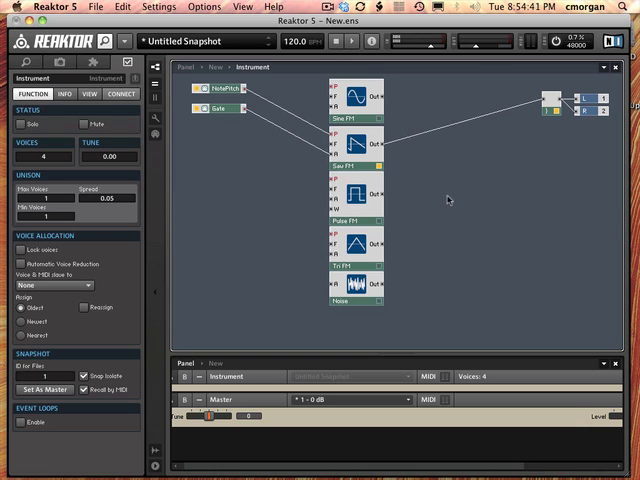
mouse_move(362, 124)
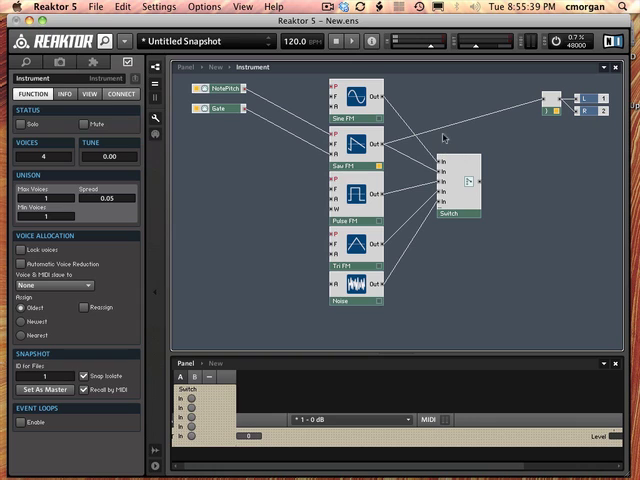
mouse_move(480, 184)
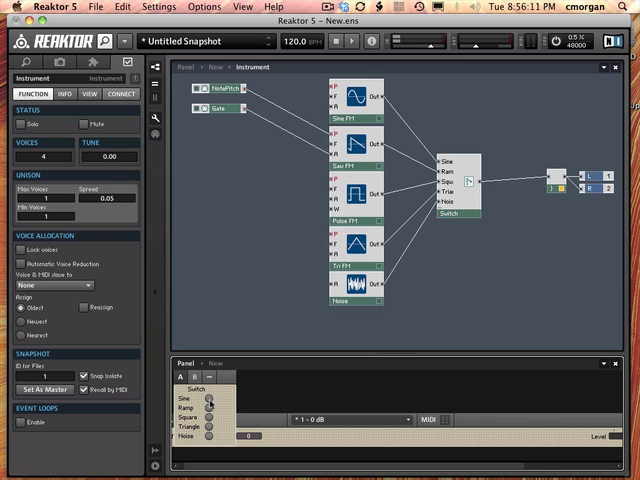
mouse_move(260, 168)
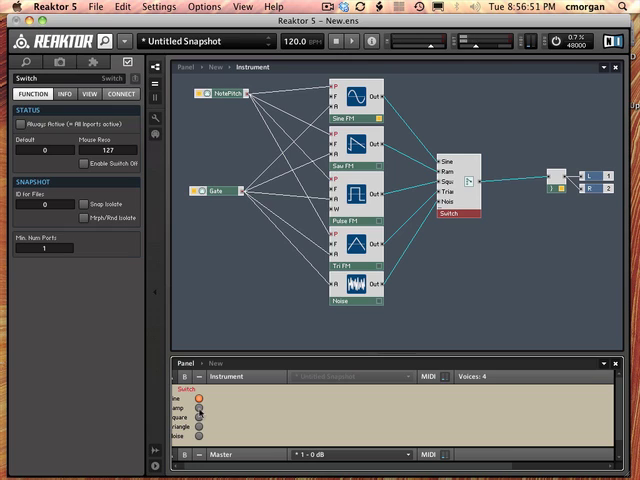
Step: Select the output modules, then the NotePitch source to display its range settings
click(198, 422)
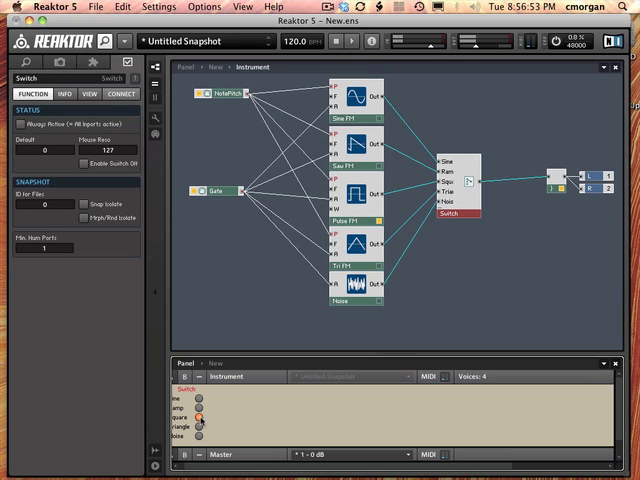
click(200, 436)
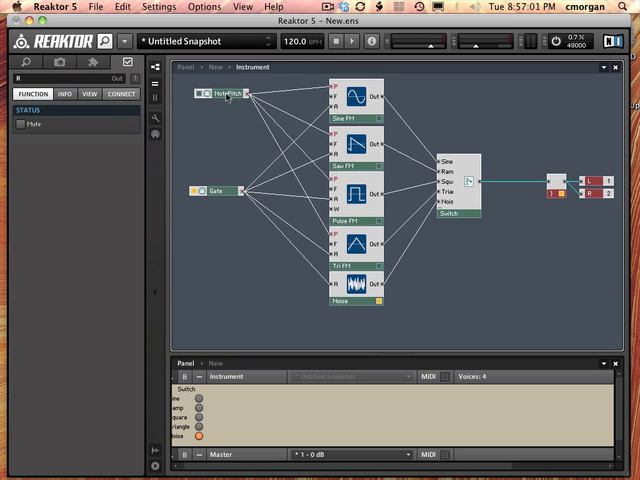
click(222, 92)
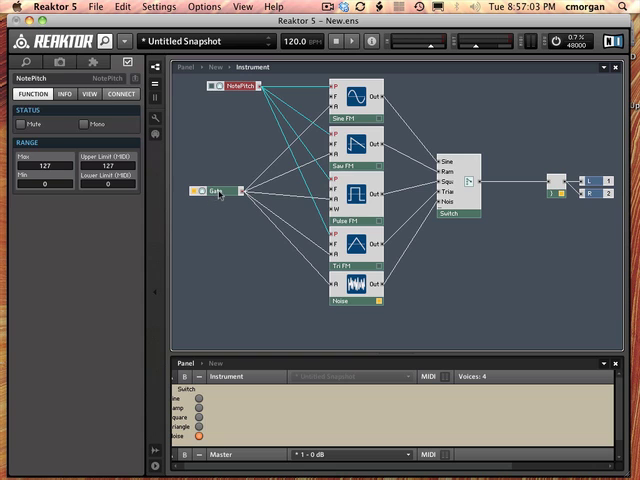